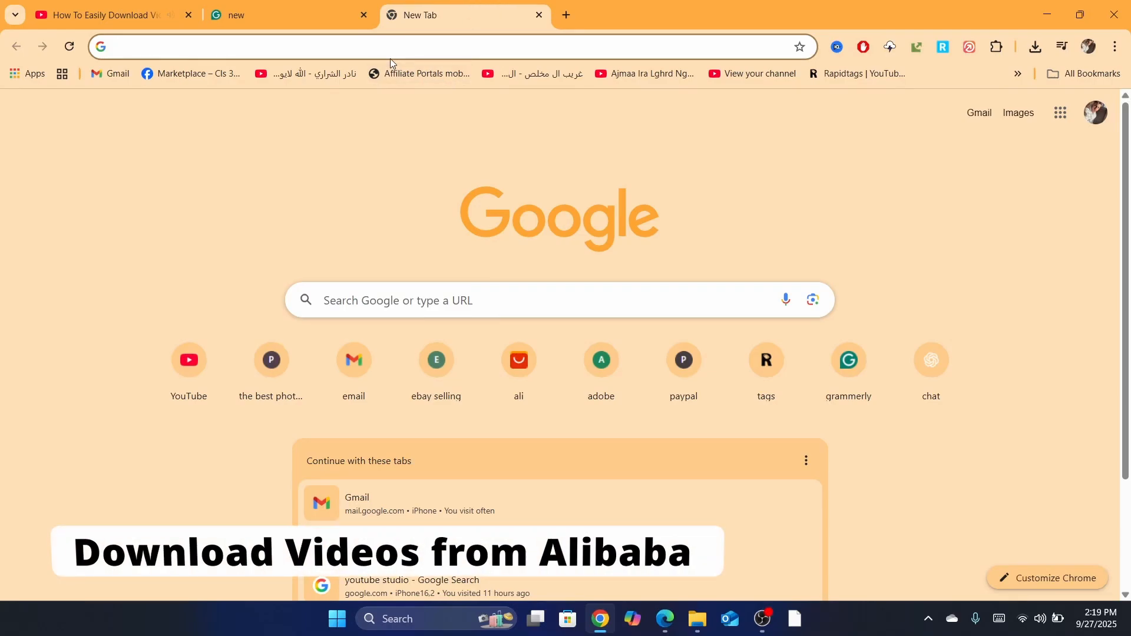
pyautogui.moveTo(354, 86)
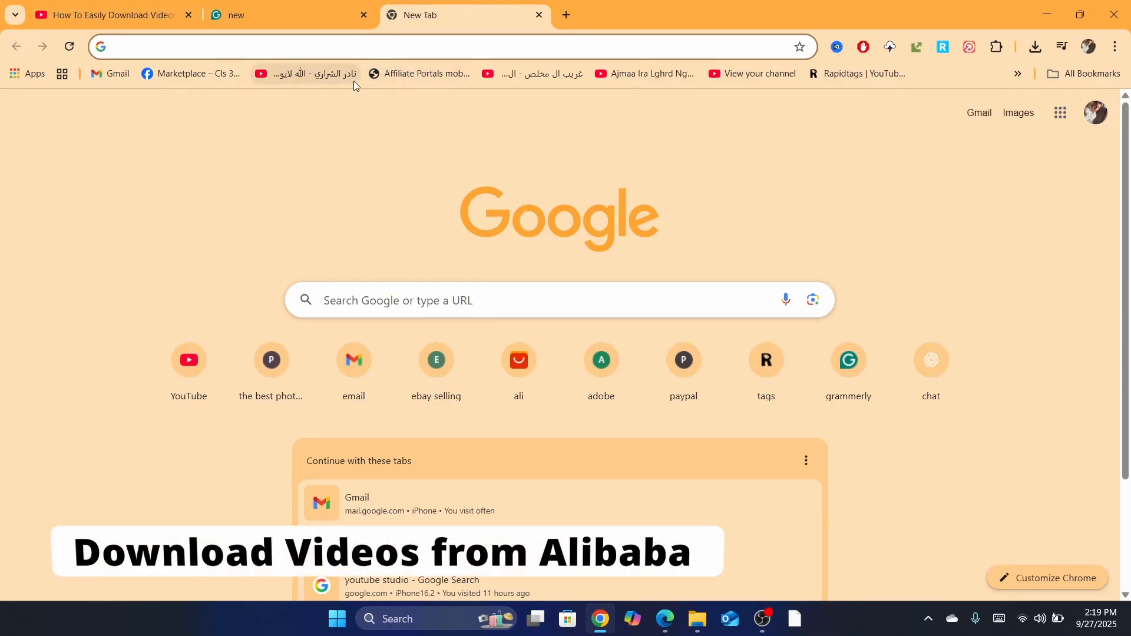
# Step: Search Google for 'alibaba' from the address bar
pyautogui.click(398, 46)
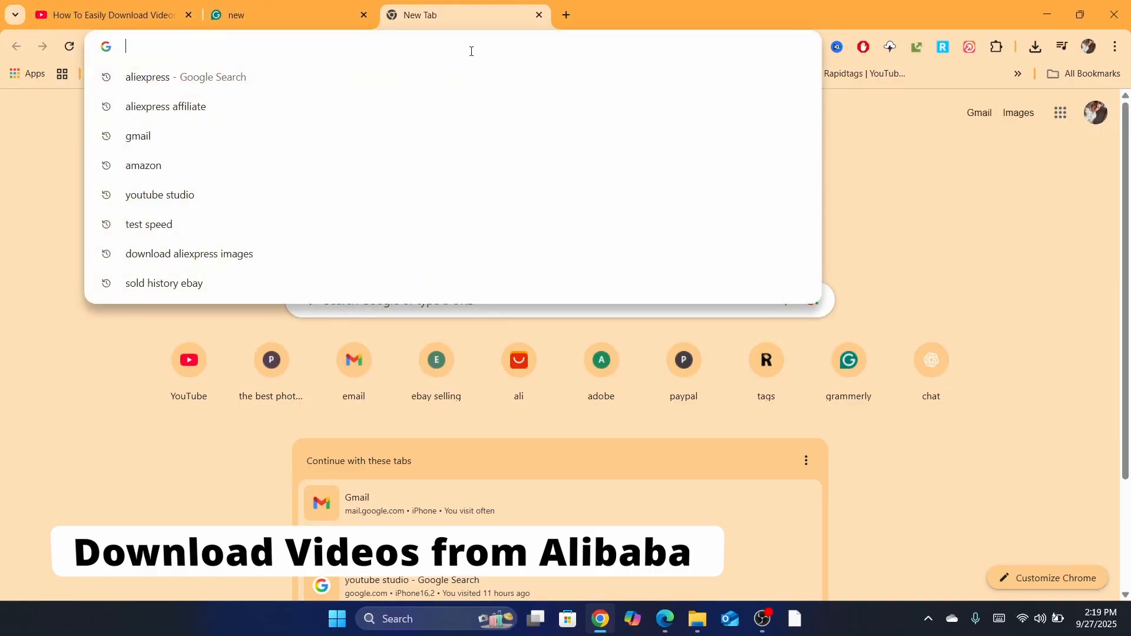
pyautogui.write('alibaba\\')
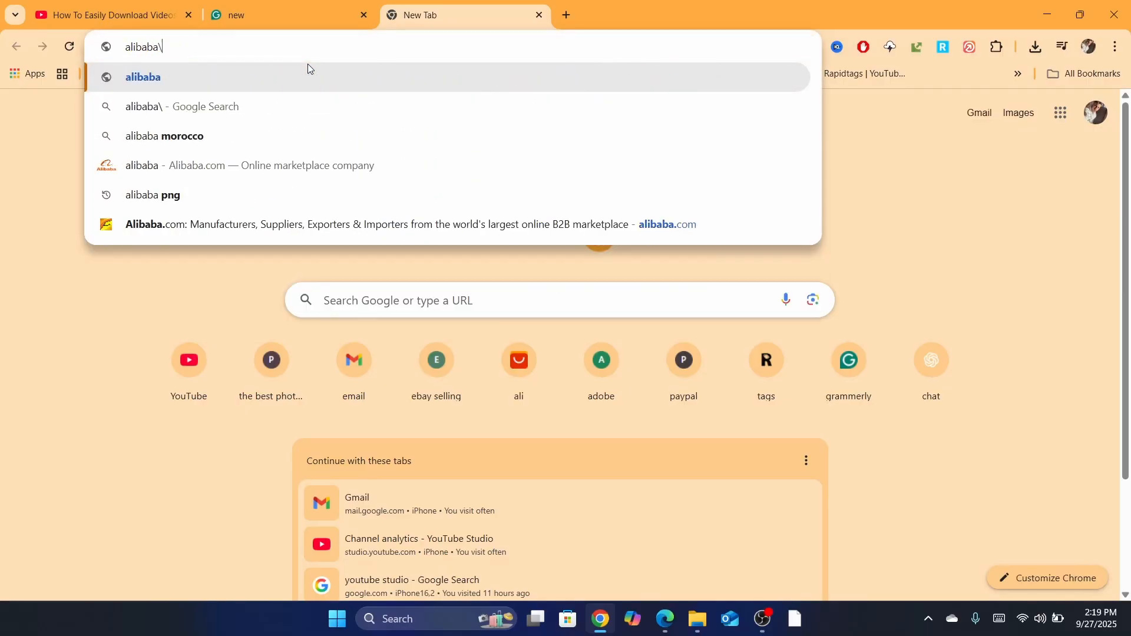
pyautogui.press('Return')
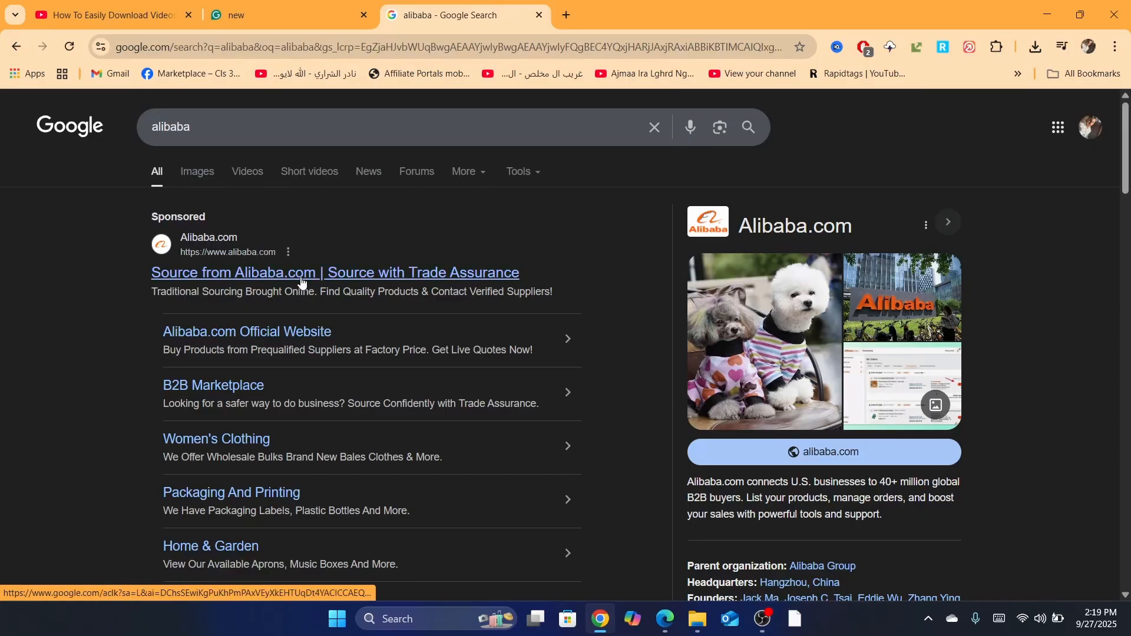
# Step: Go to Alibaba.com from the sponsored result and search its products for 'video'
pyautogui.click(333, 272)
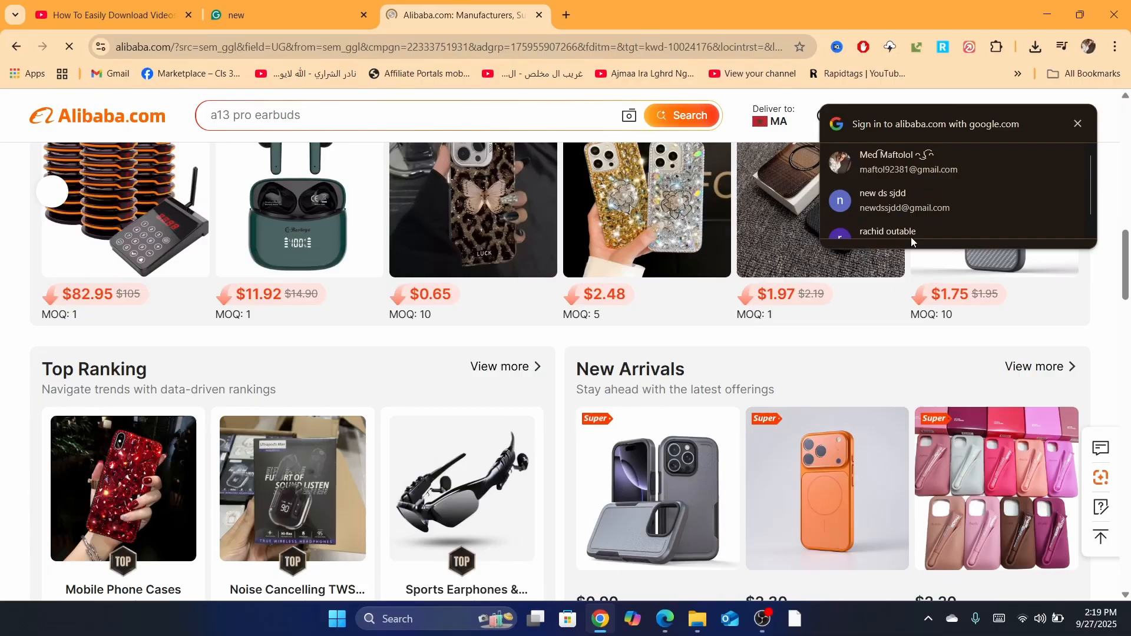
pyautogui.click(894, 162)
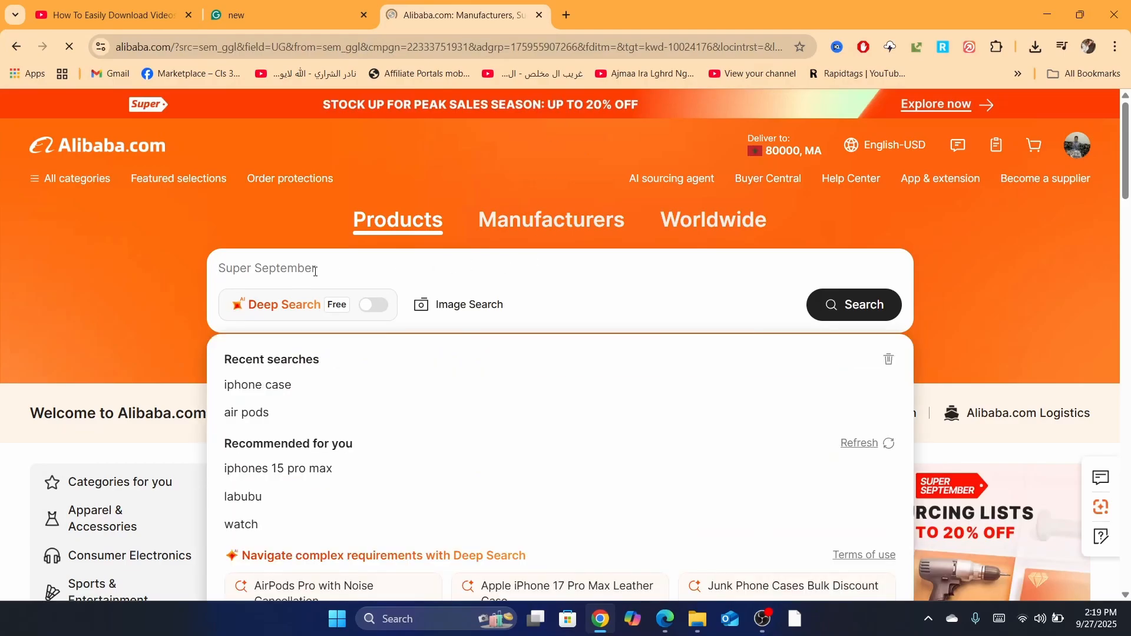
pyautogui.write('video')
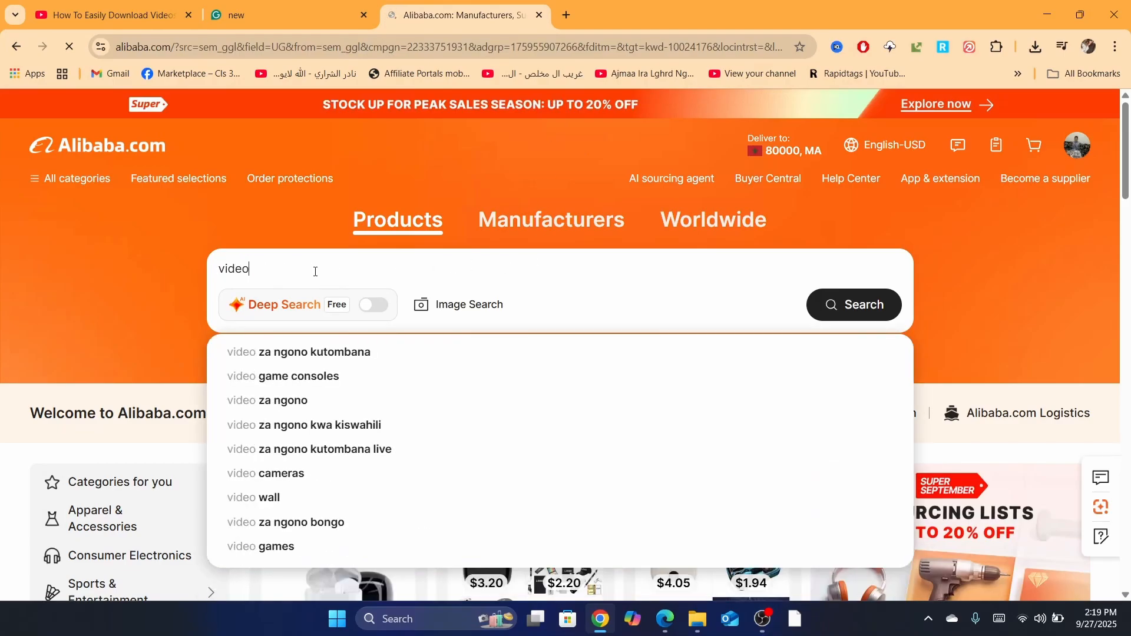
pyautogui.press('Return')
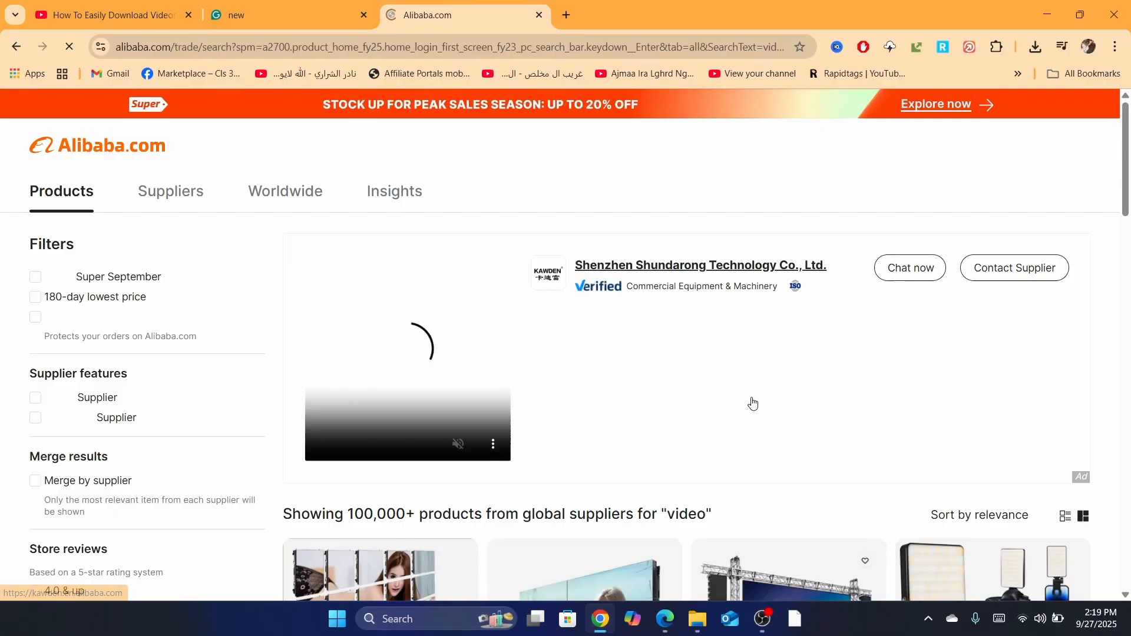
pyautogui.scroll(-3)
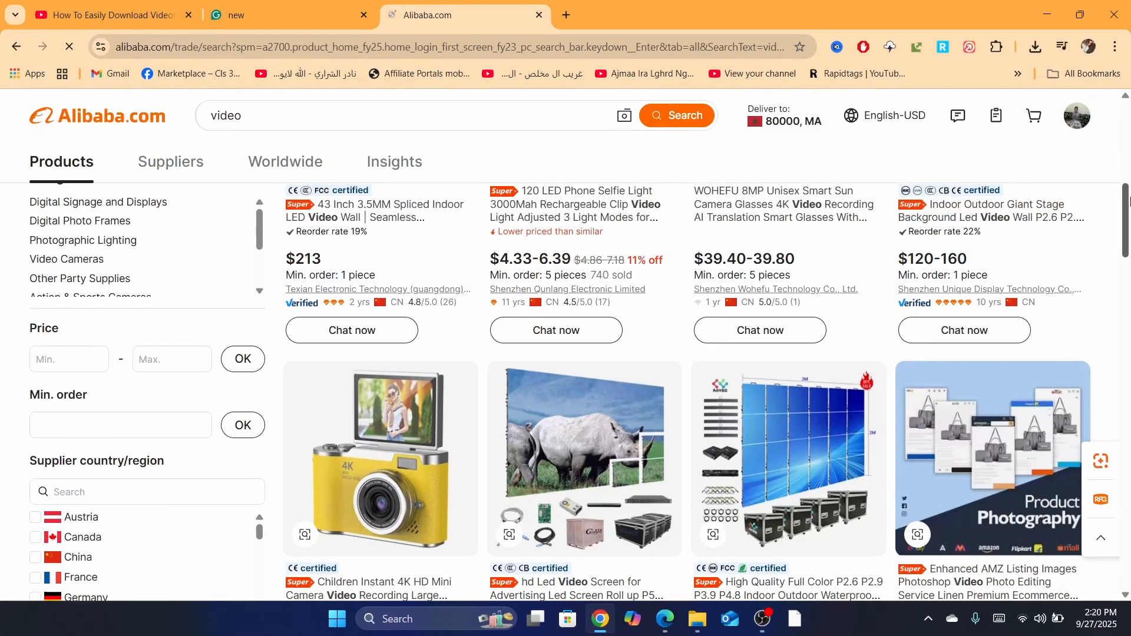
pyautogui.scroll(3)
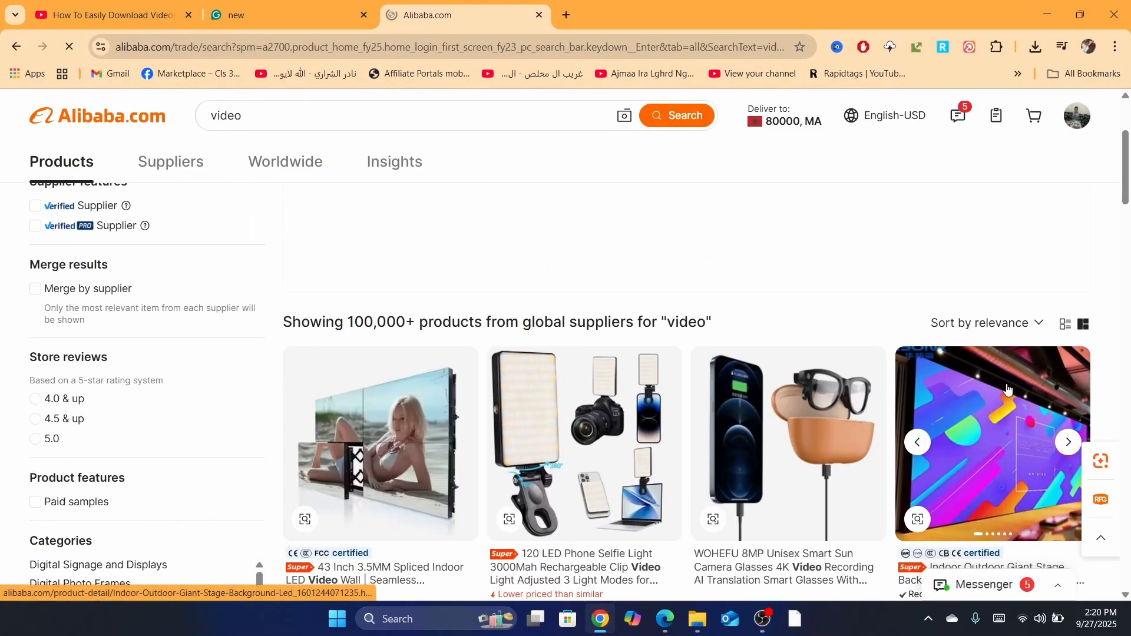
# Step: Browse the Giant Stage LED Video Wall listing's image gallery, then return to the video results
pyautogui.click(992, 442)
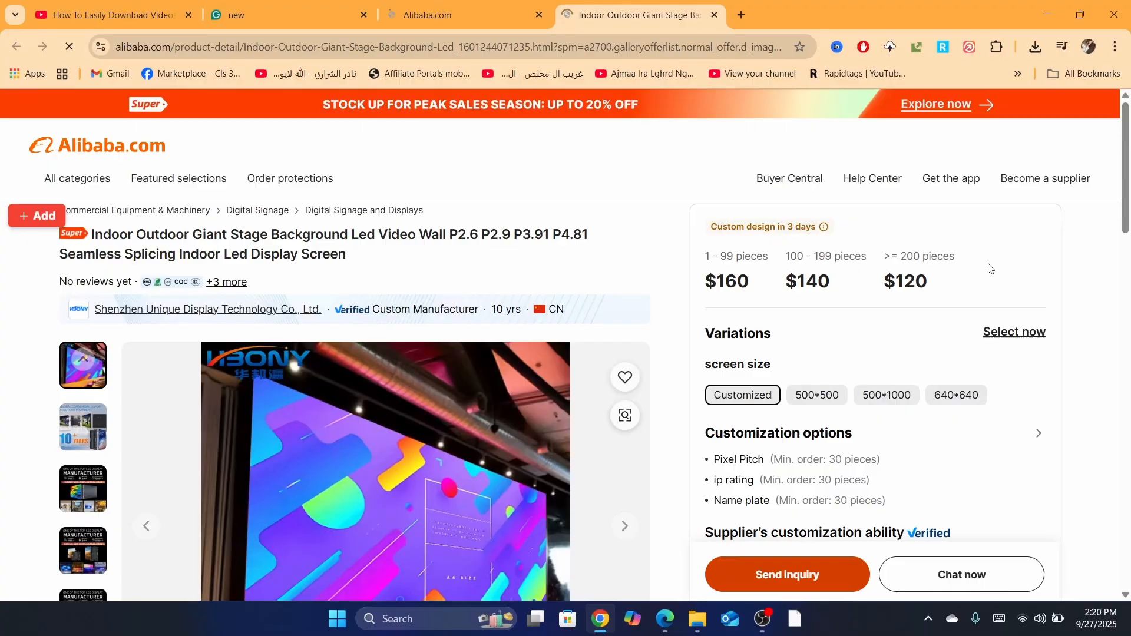
pyautogui.scroll(-3)
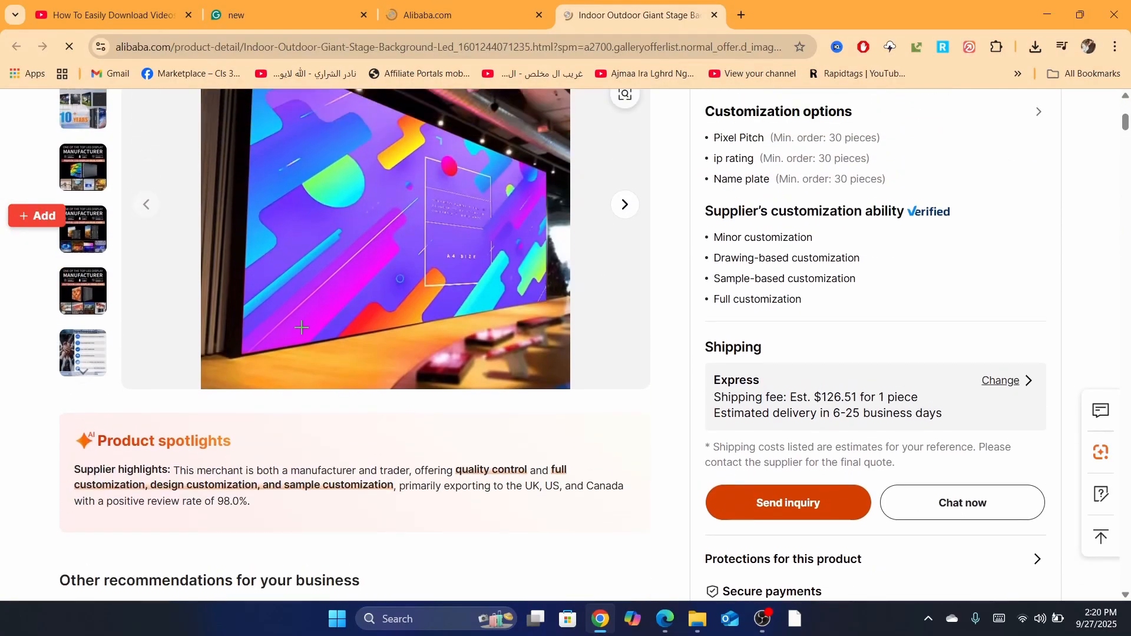
pyautogui.click(82, 353)
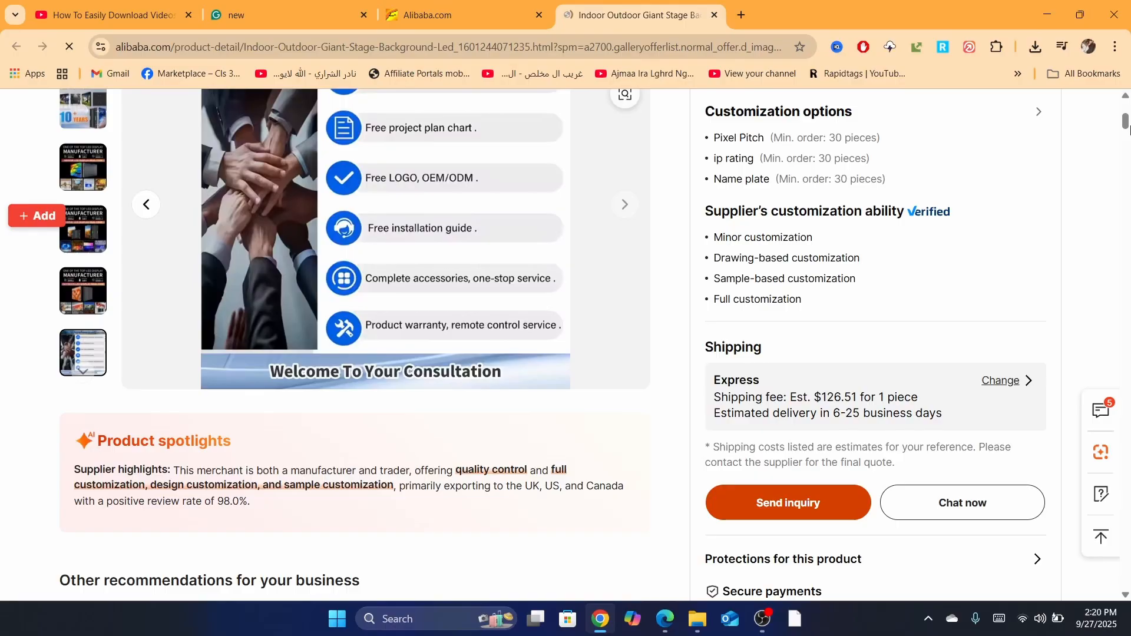
pyautogui.scroll(3)
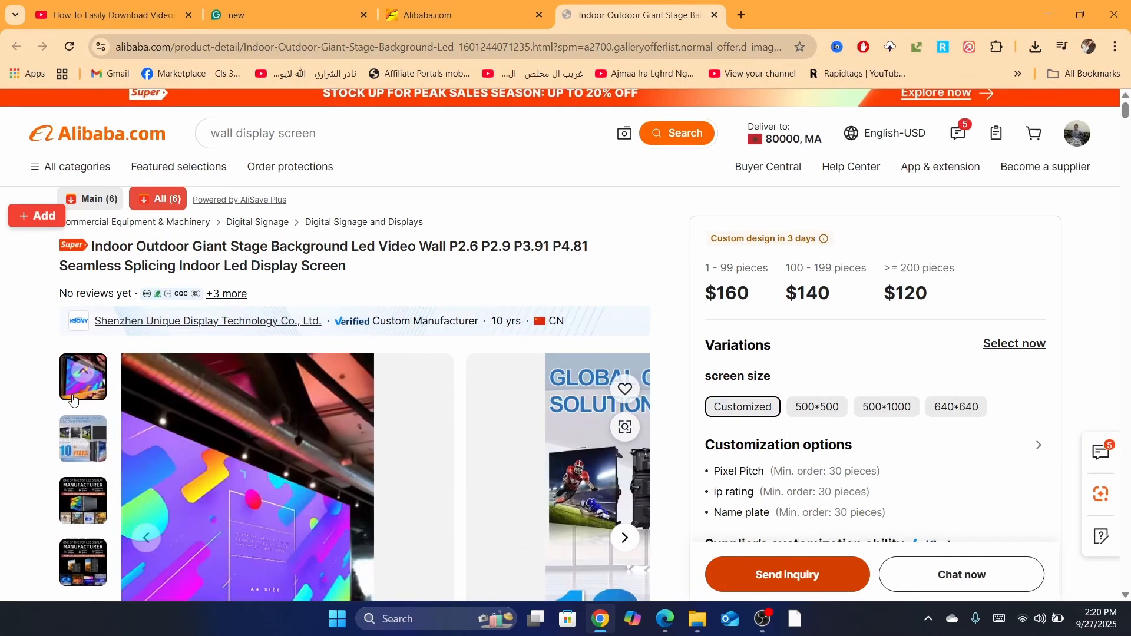
pyautogui.click(247, 476)
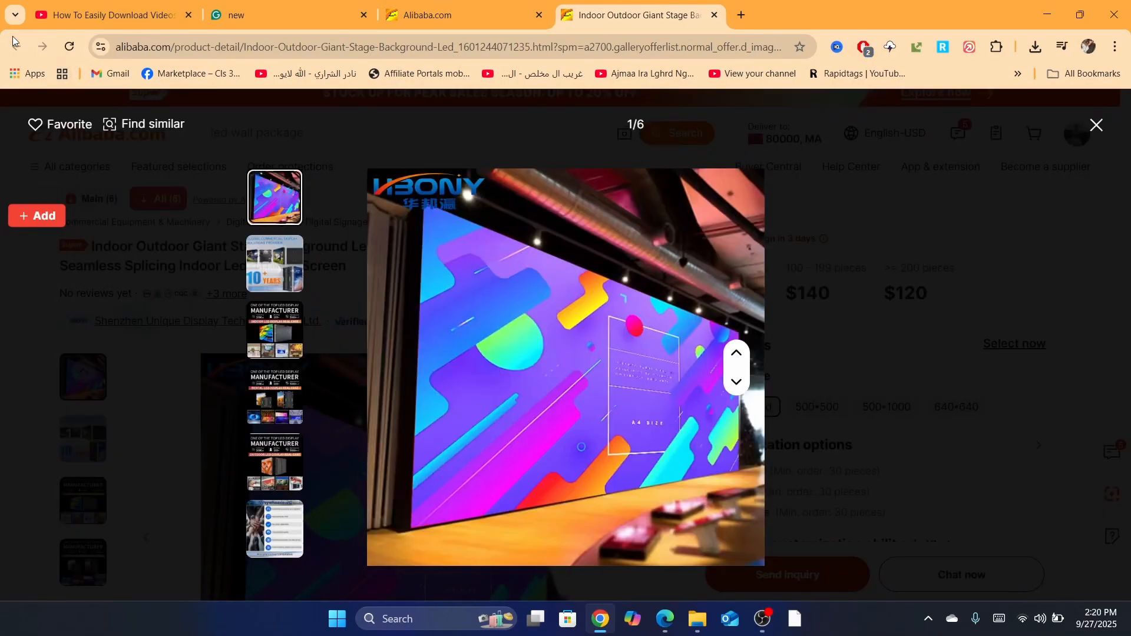
pyautogui.click(462, 14)
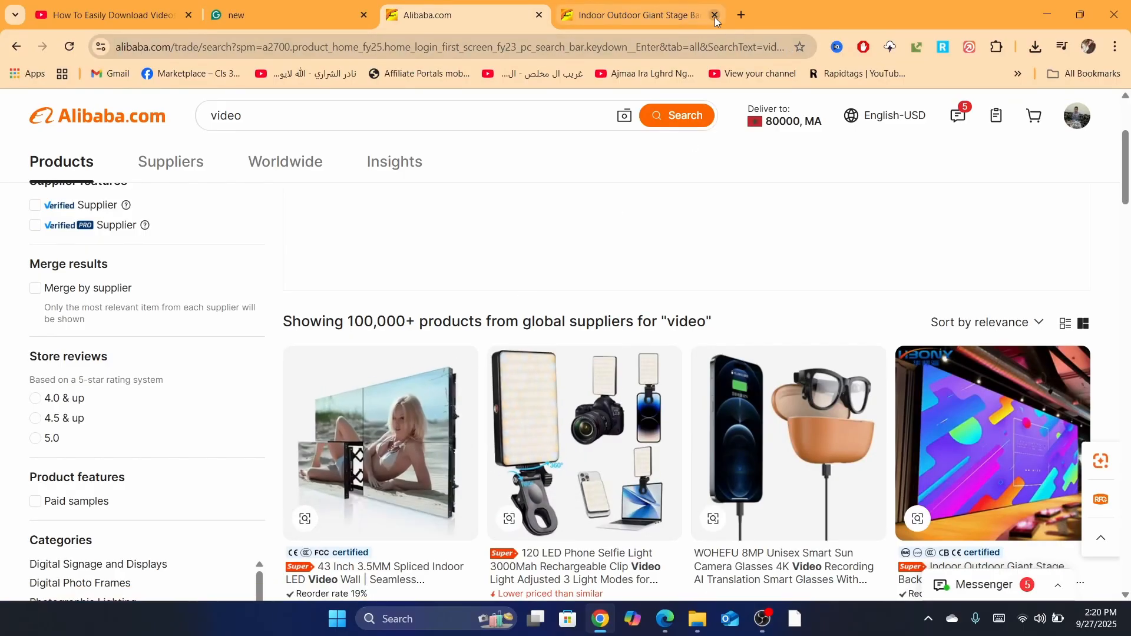
# Step: Close the LED wall listing and preview the magnetic security camera listing's product video
pyautogui.click(714, 14)
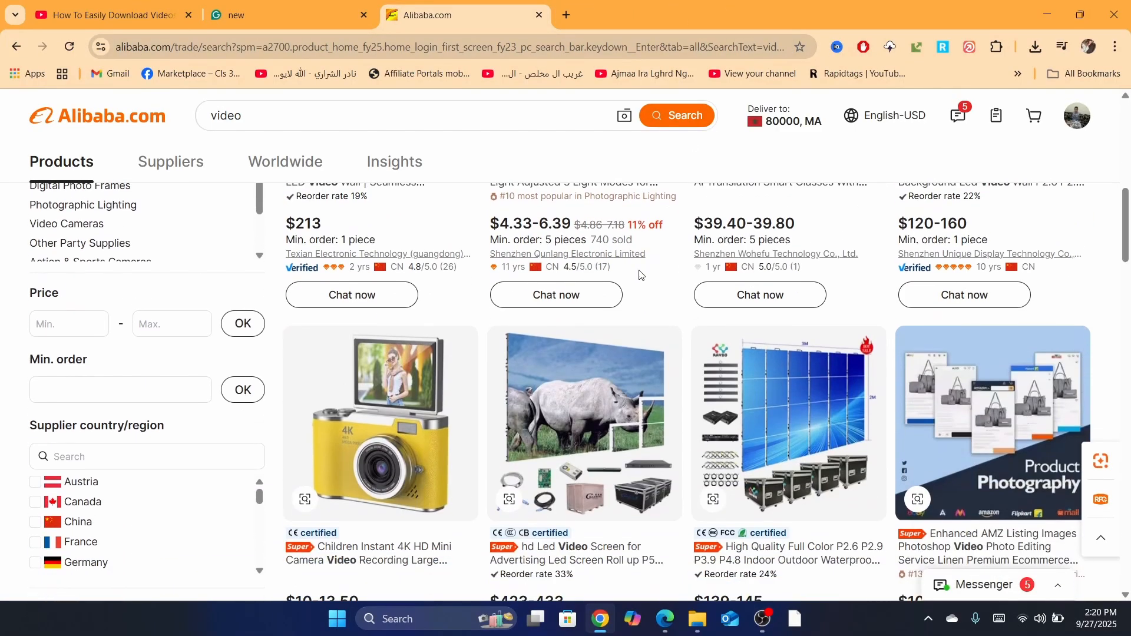
pyautogui.moveTo(937, 232)
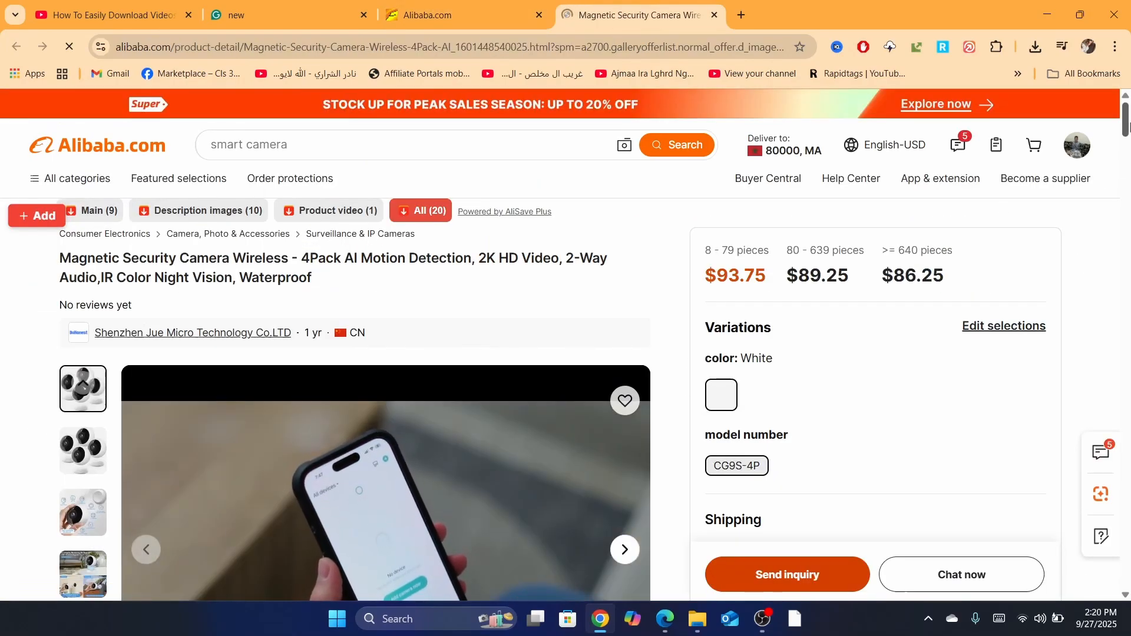
pyautogui.scroll(-3)
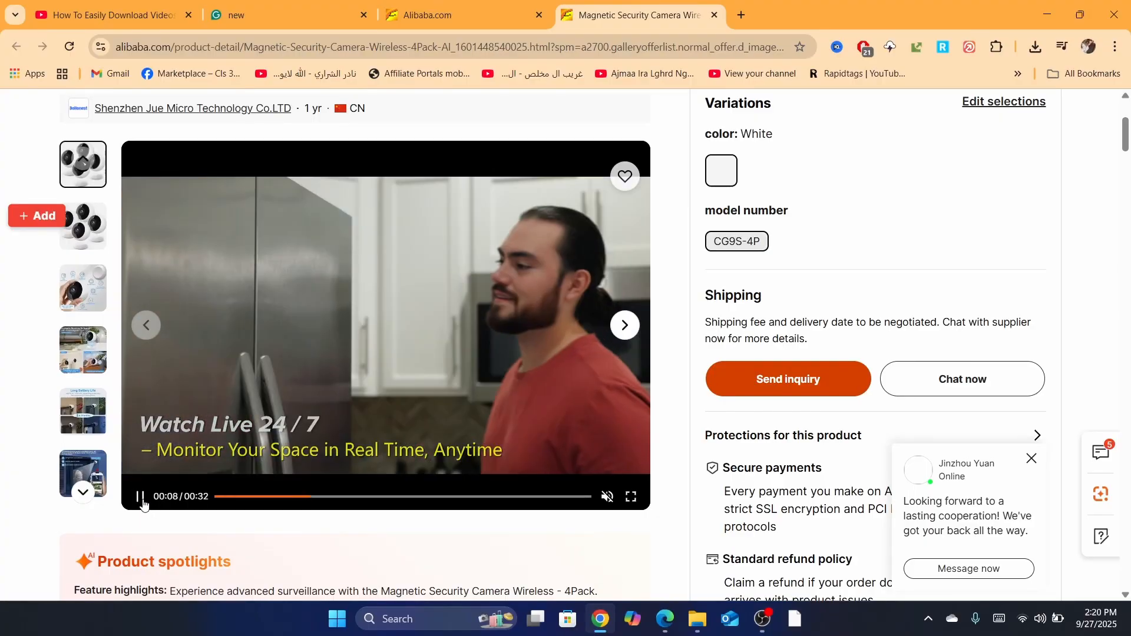
pyautogui.click(143, 497)
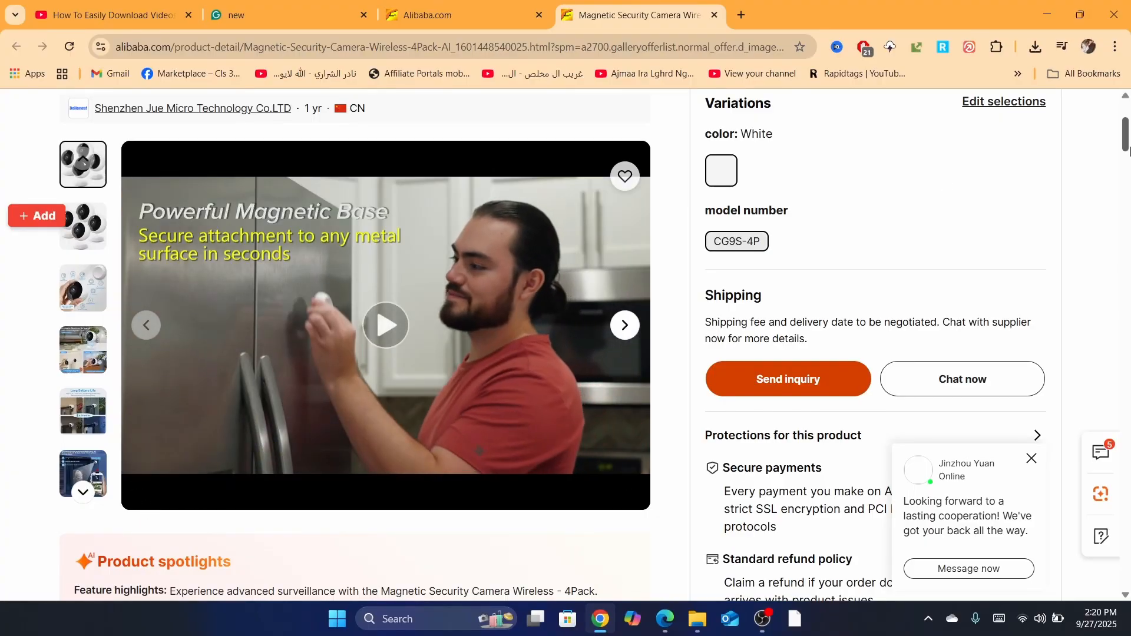
pyautogui.scroll(3)
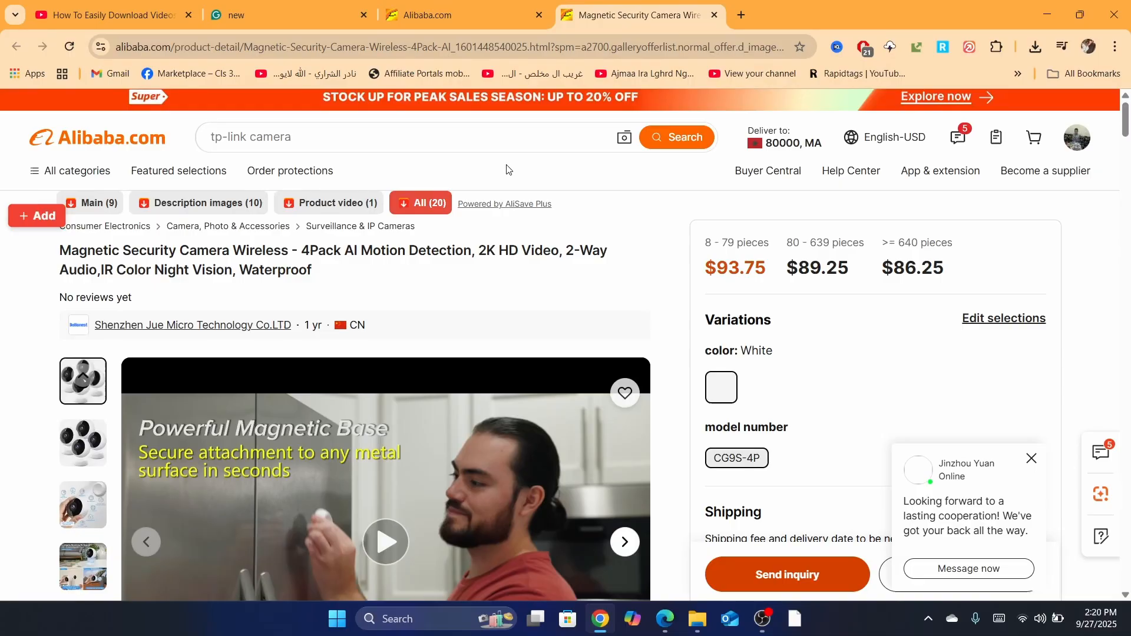
pyautogui.moveTo(676, 5)
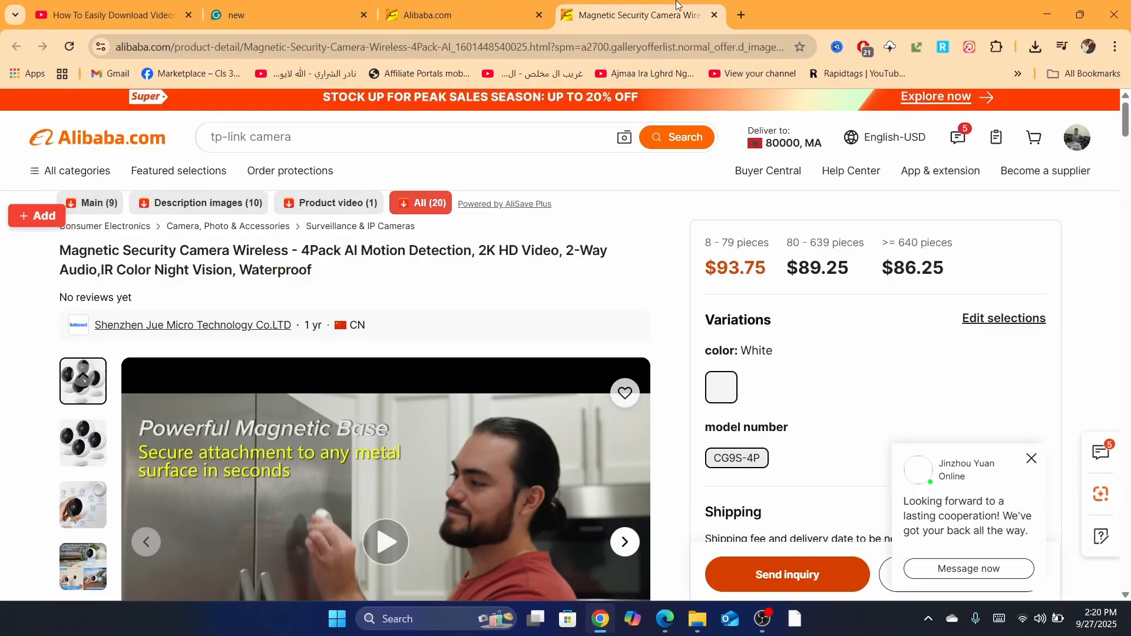
pyautogui.click(739, 14)
pyautogui.write('chrome web store')
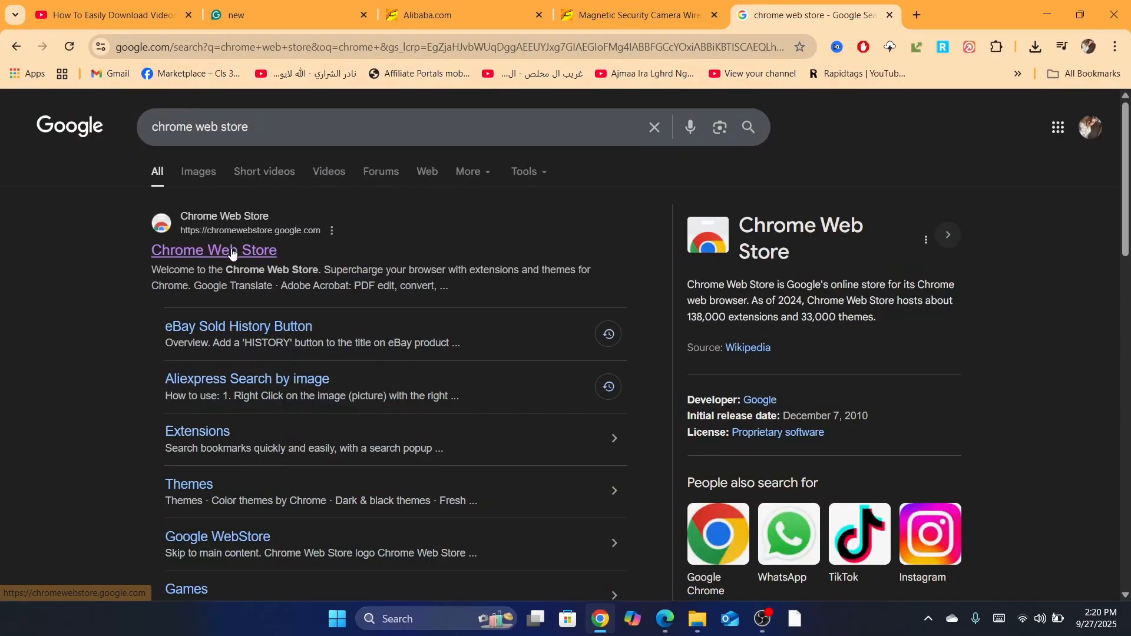
# Step: Search the Chrome Web Store for Alibaba extensions and reach the Video & Image Downloader Wizard page
pyautogui.click(213, 250)
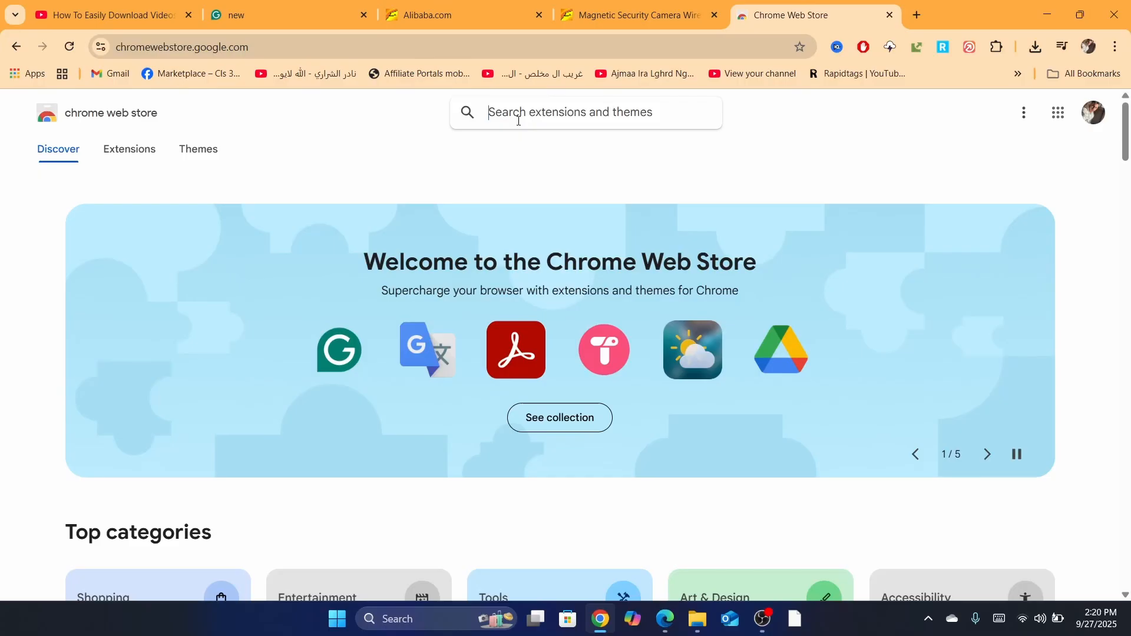
pyautogui.write('aliab')
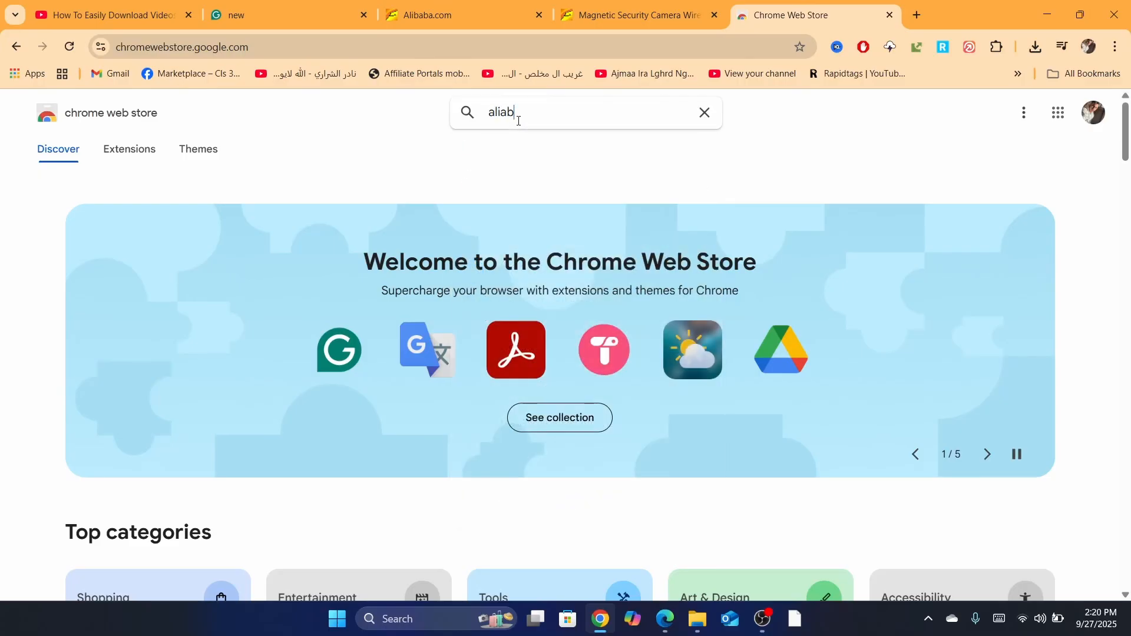
pyautogui.write('b')
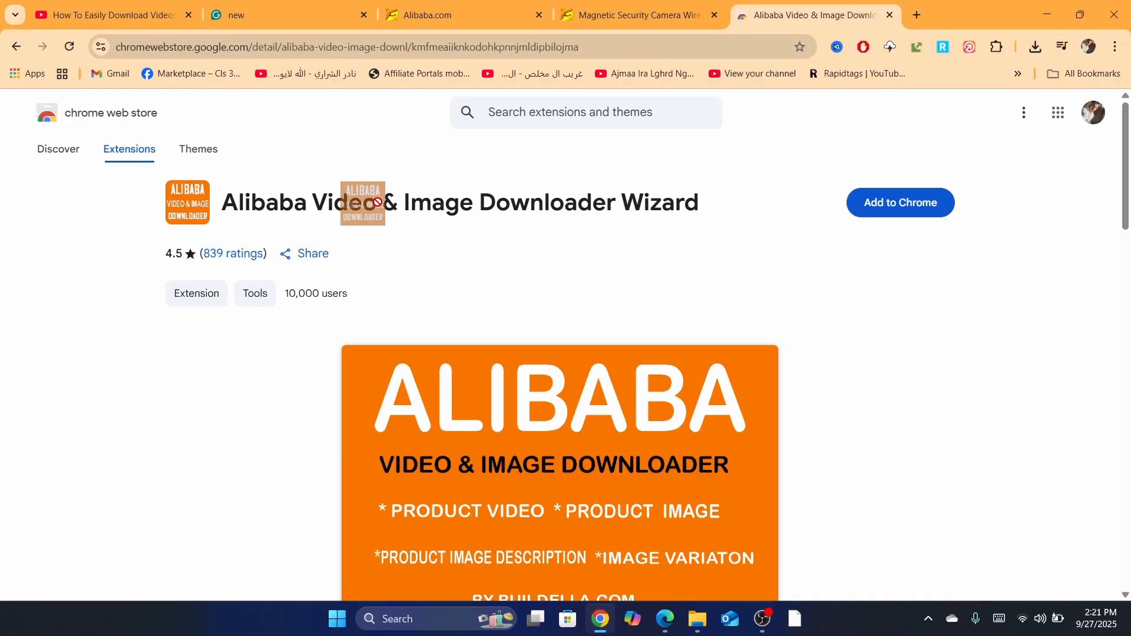
# Step: Locate the installed AliSave extension in the 'alibaba video' results and return to the camera listing
pyautogui.click(899, 201)
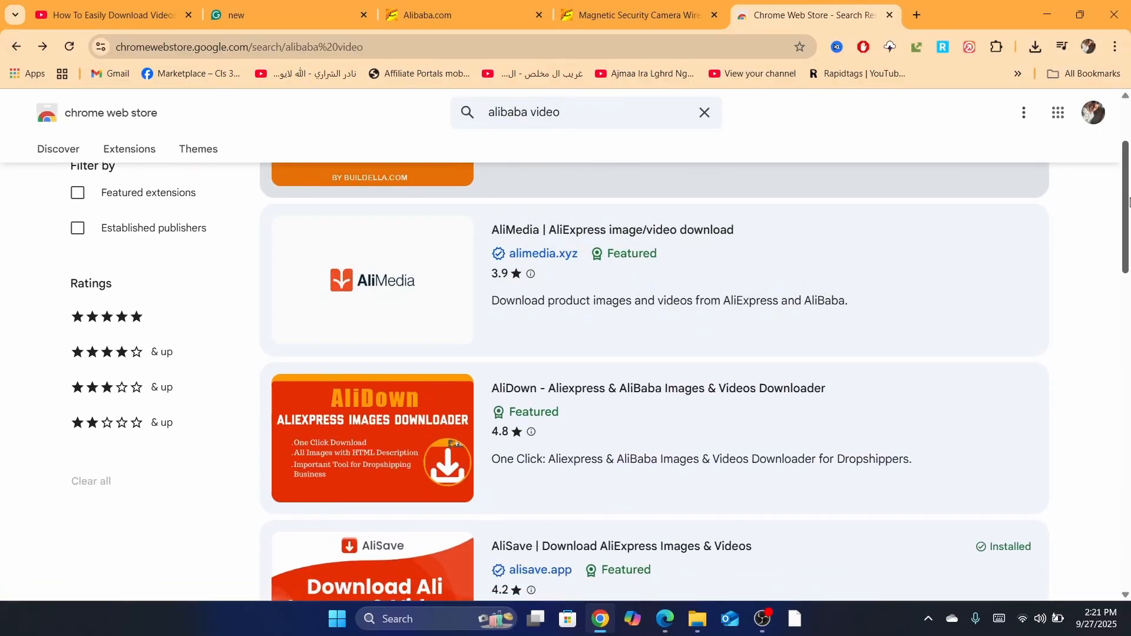
pyautogui.scroll(-3)
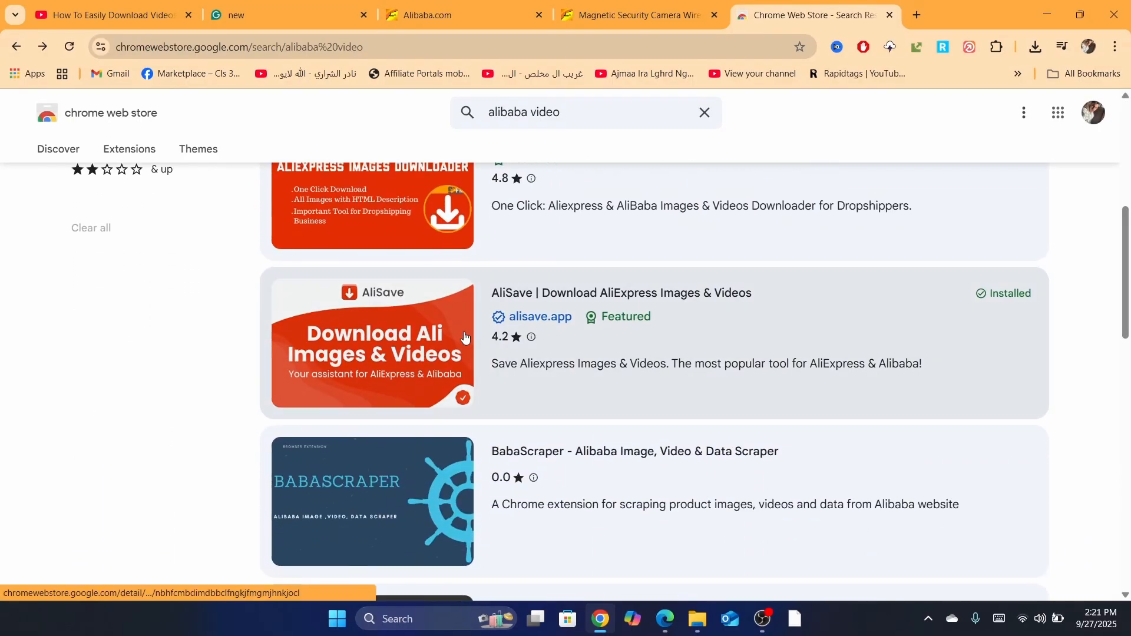
pyautogui.click(635, 14)
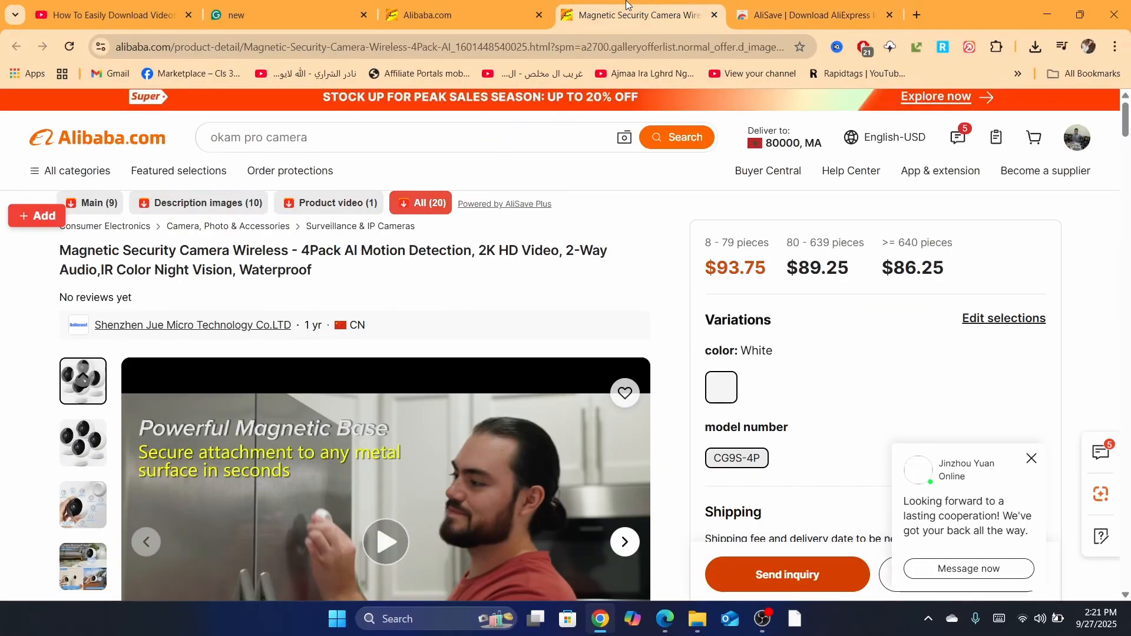
pyautogui.moveTo(328, 202)
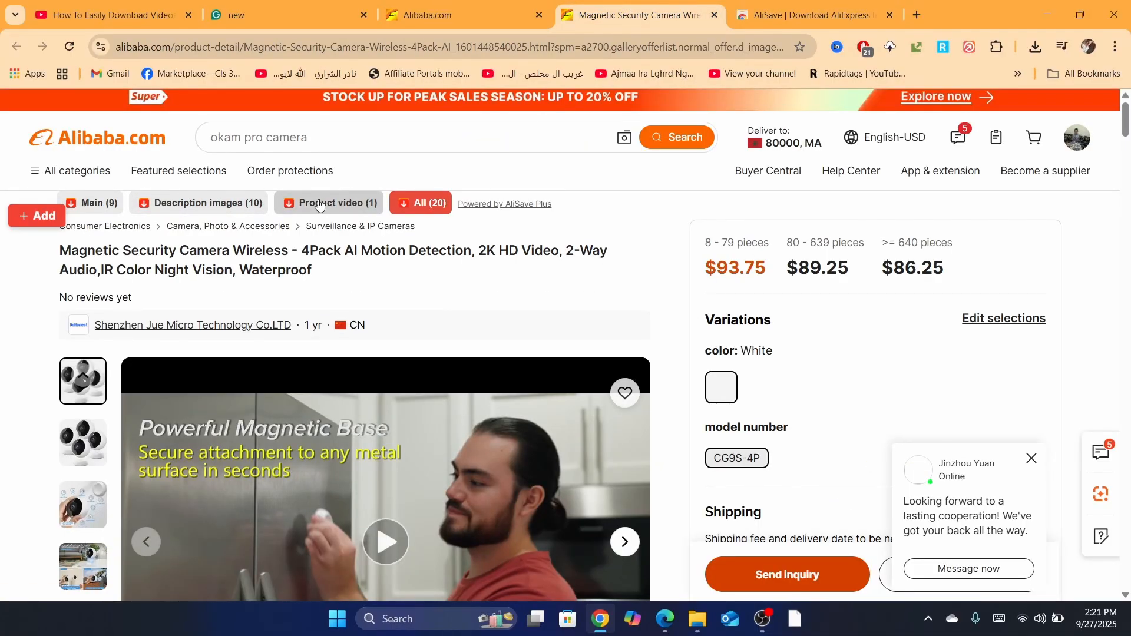
# Step: Check the AliSave extension page, then return to the camera product page
pyautogui.click(811, 14)
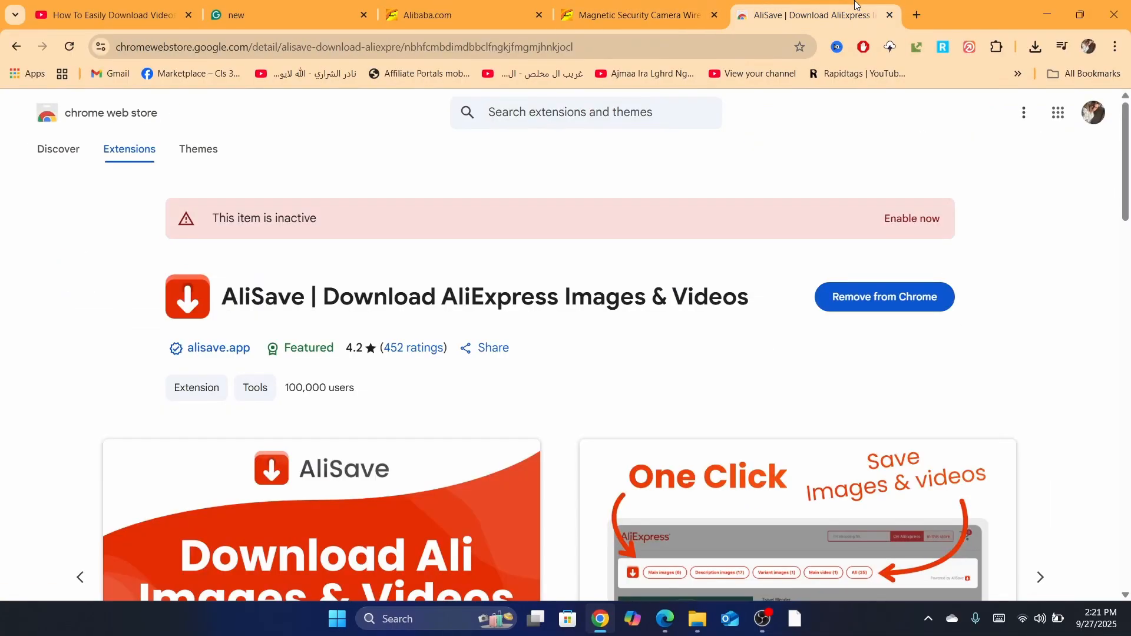
pyautogui.doubleClick(249, 297)
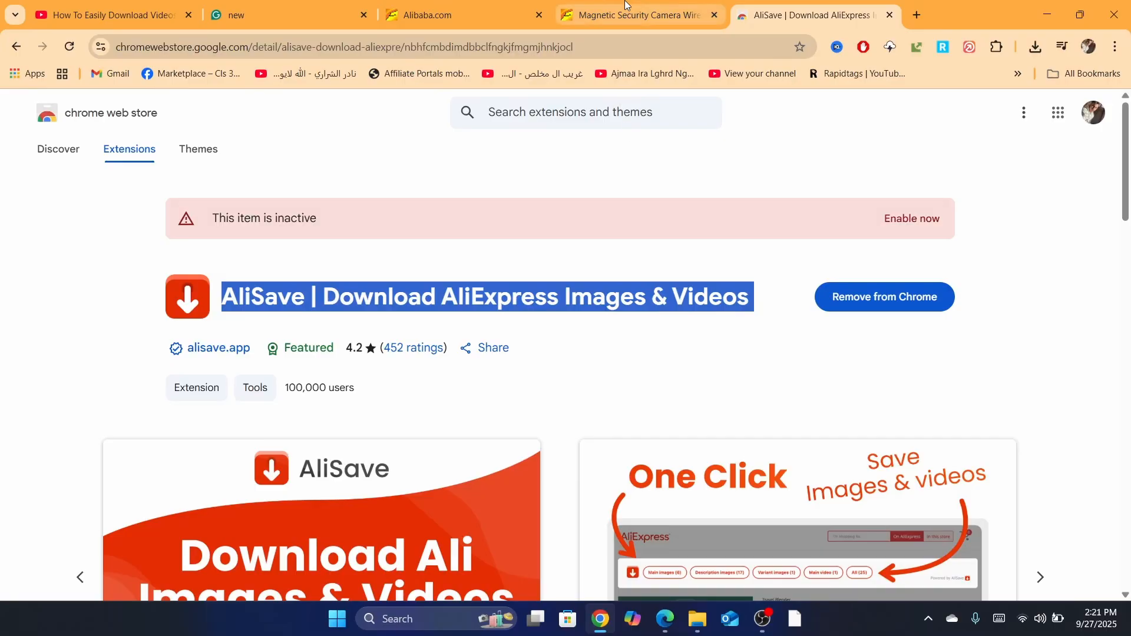
pyautogui.click(638, 14)
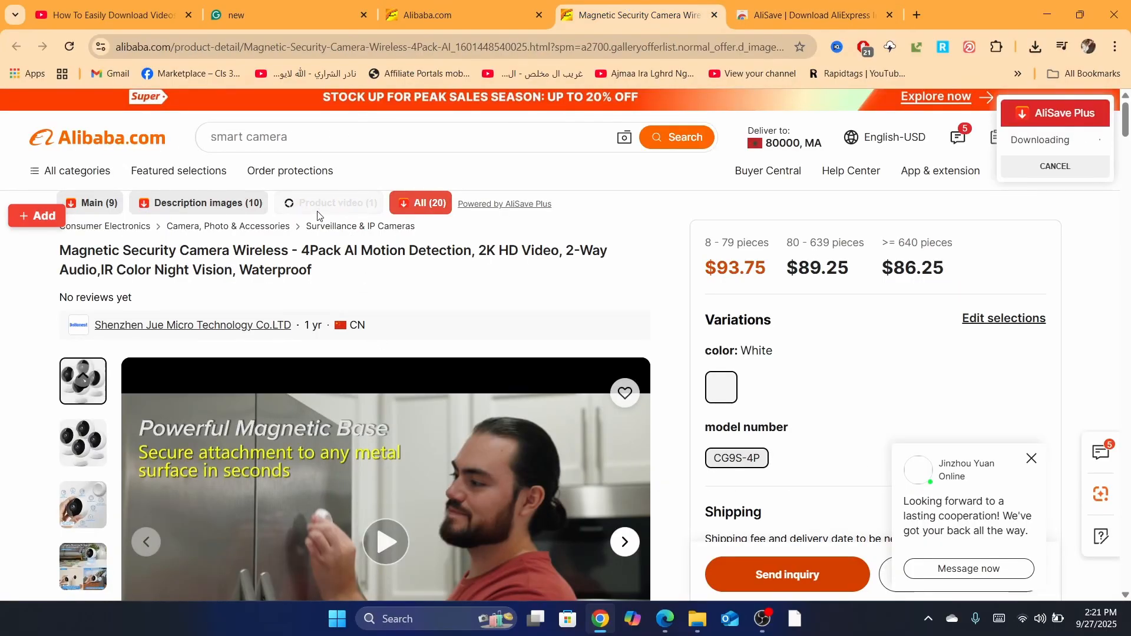
# Step: Download the camera's product video as a zip via AliSave and inspect its contents in File Explorer
pyautogui.click(1033, 47)
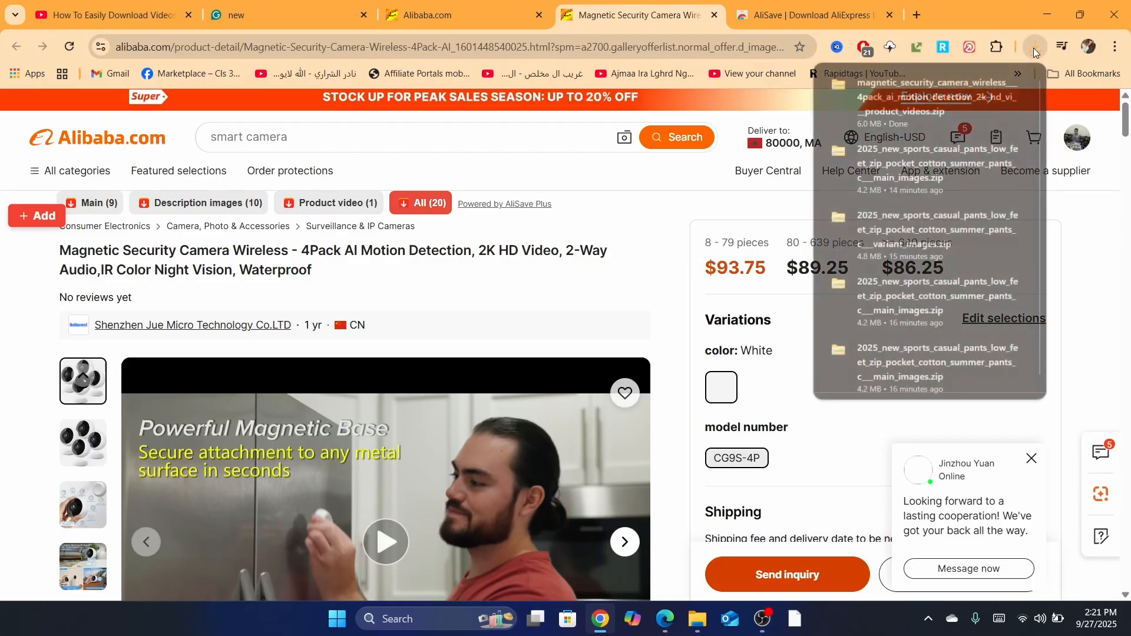
pyautogui.click(1034, 46)
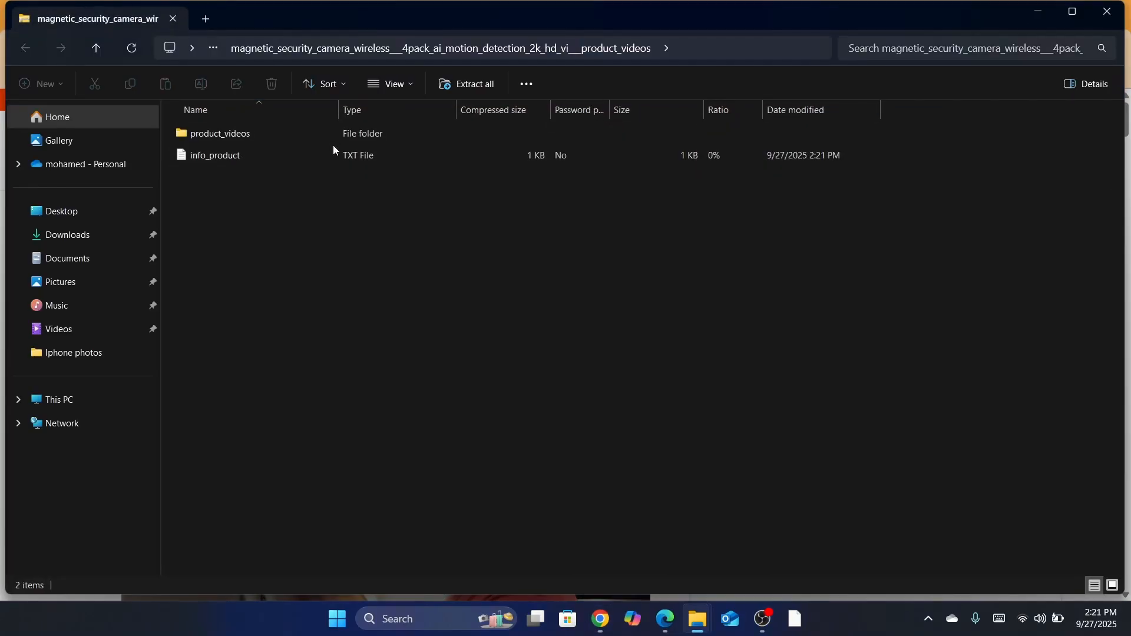
pyautogui.doubleClick(219, 133)
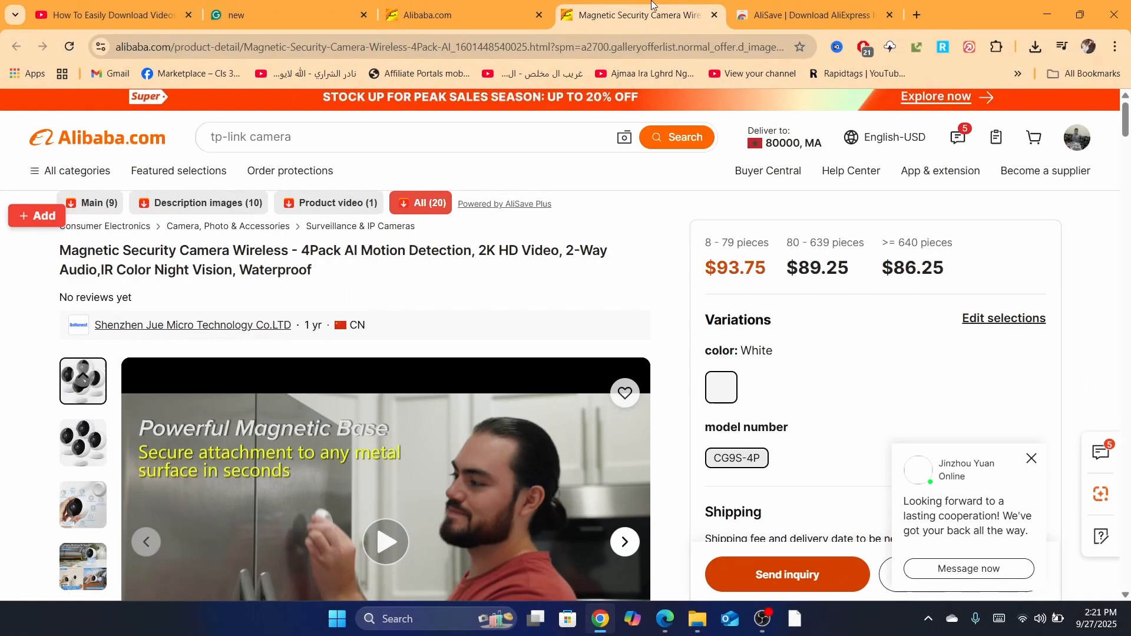
pyautogui.click(808, 14)
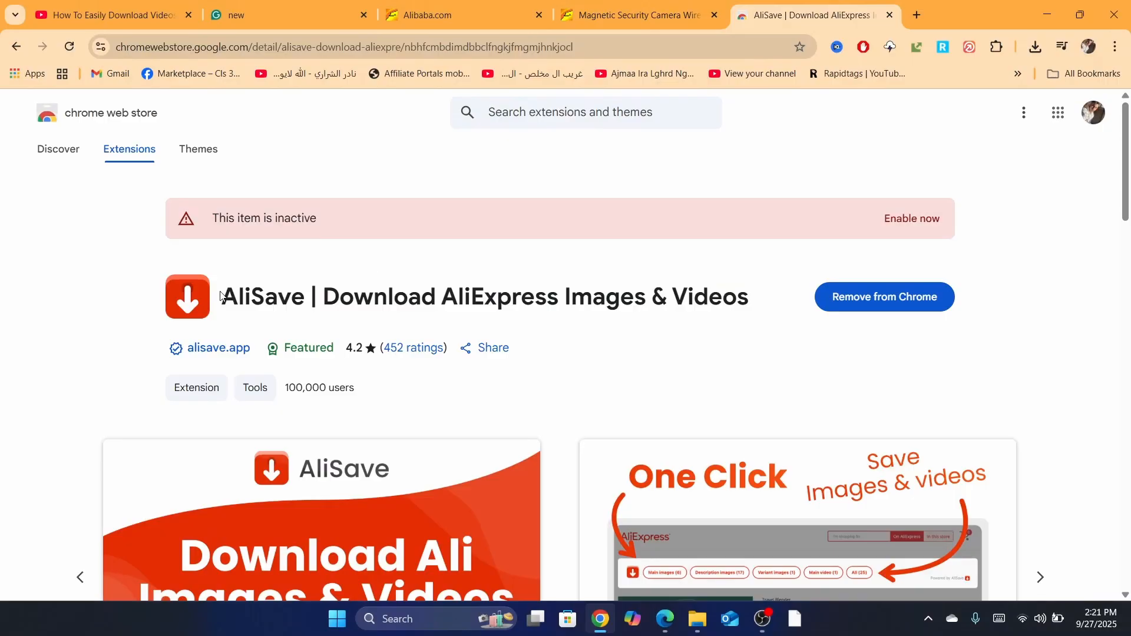
pyautogui.moveTo(496, 283)
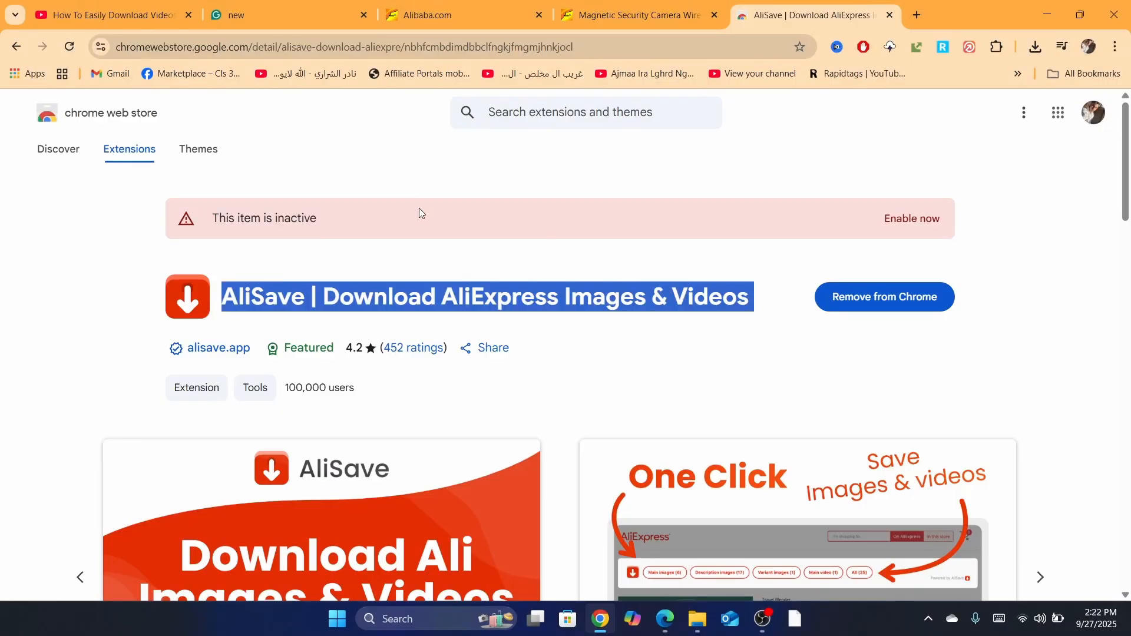
pyautogui.moveTo(296, 249)
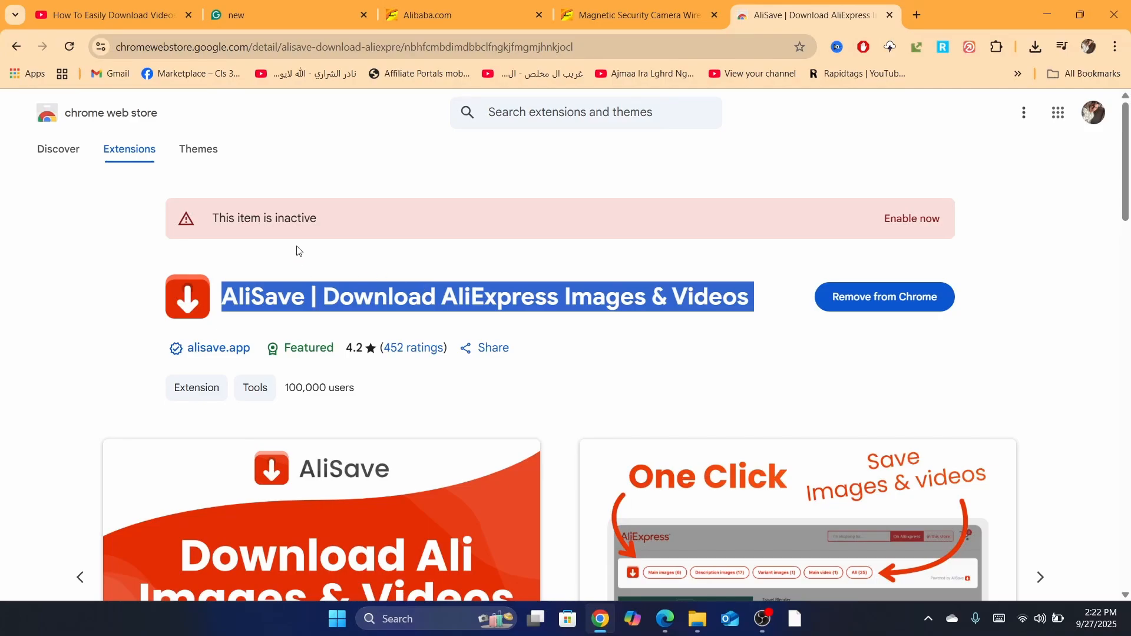
pyautogui.write('aliba')
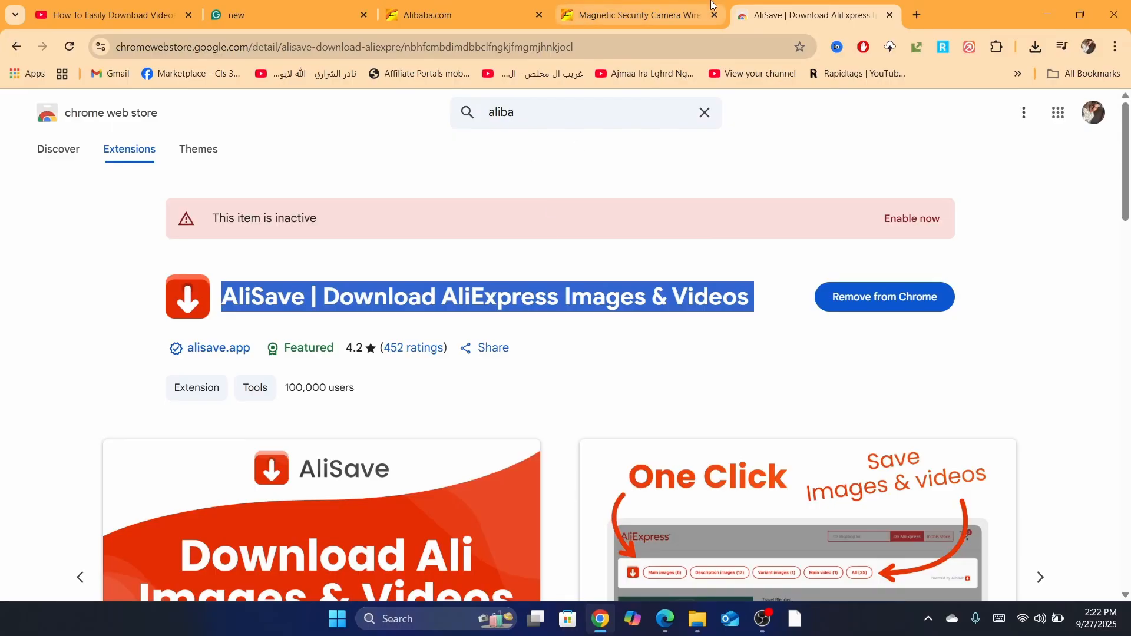
pyautogui.click(637, 14)
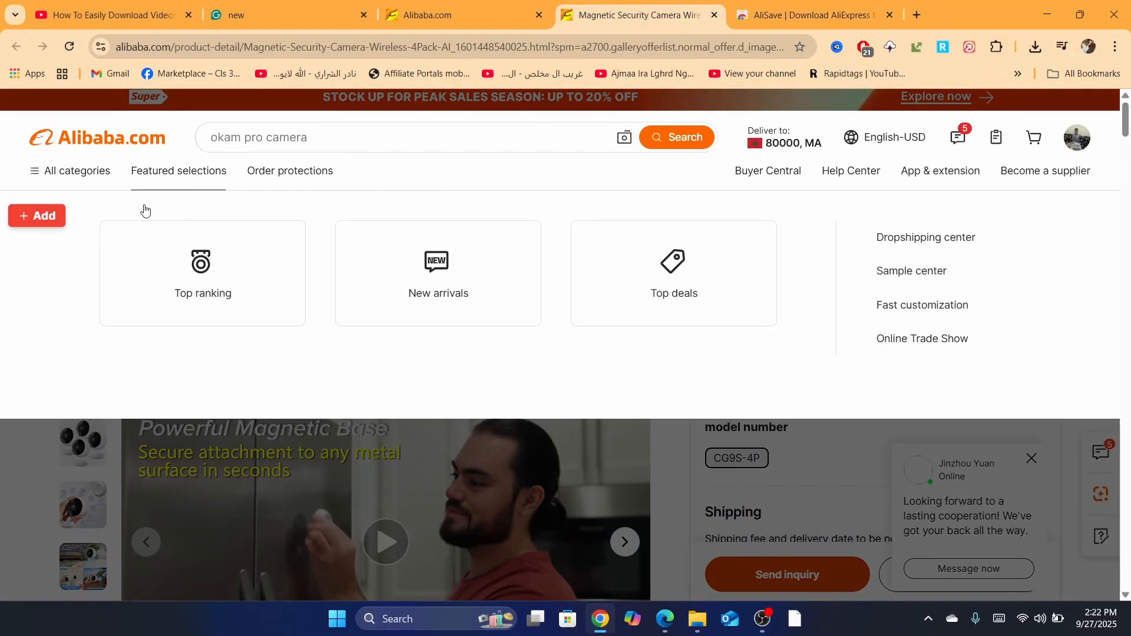
pyautogui.click(813, 14)
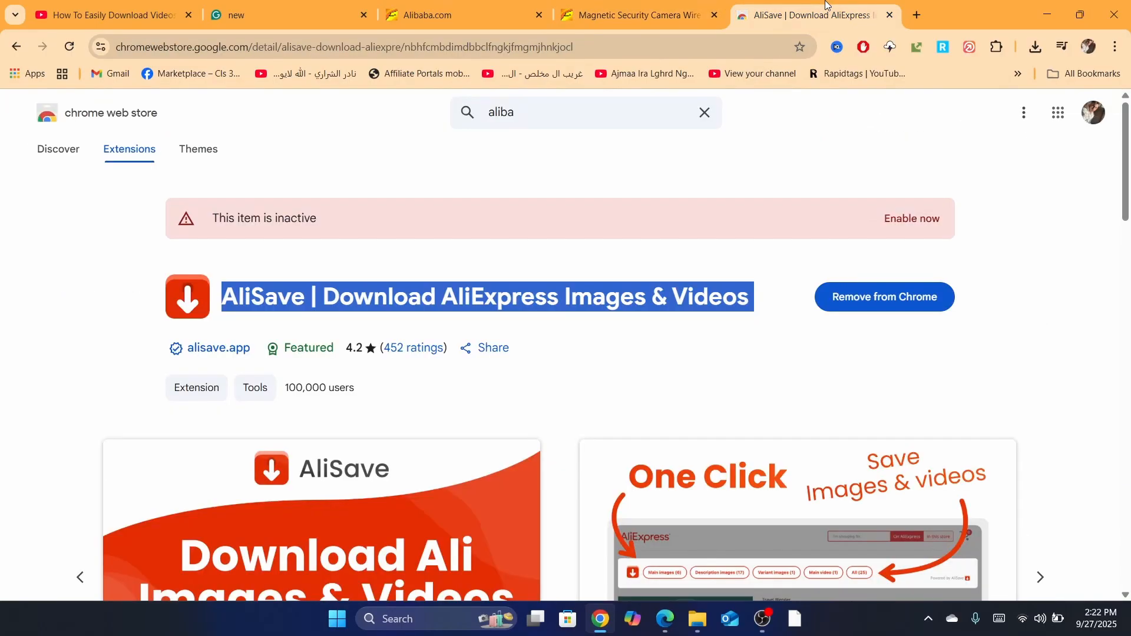
pyautogui.click(635, 14)
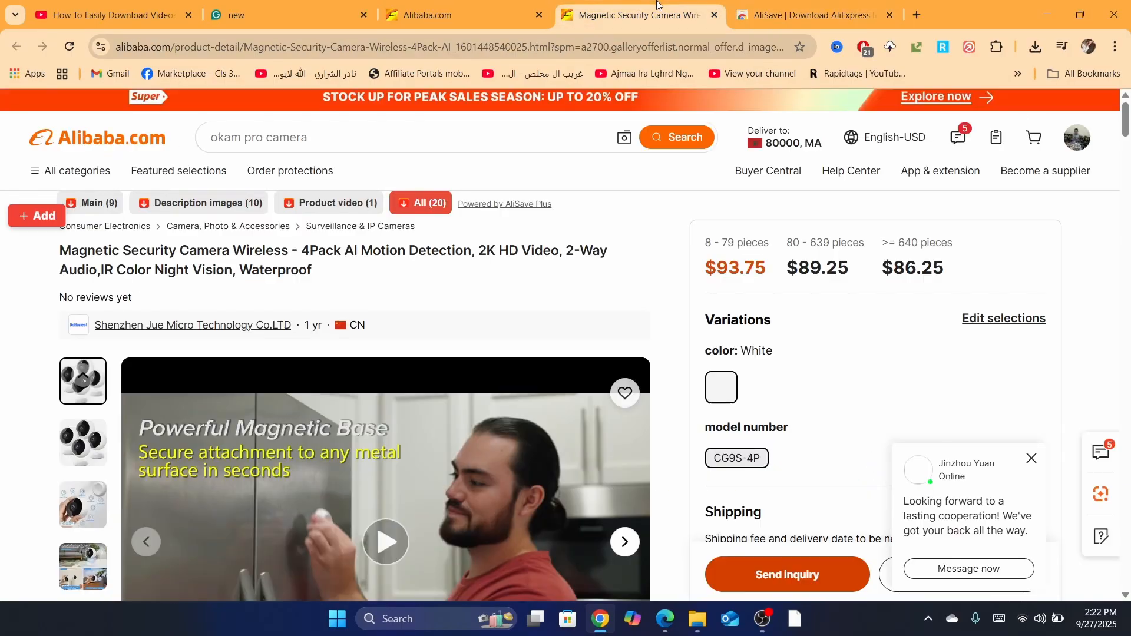
pyautogui.moveTo(259, 221)
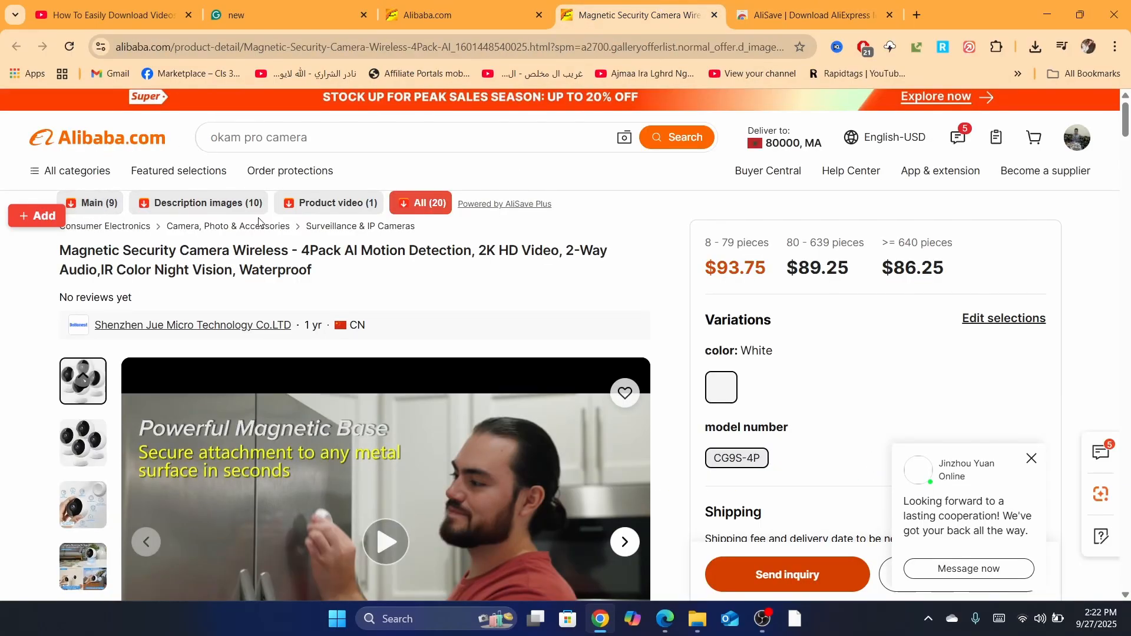